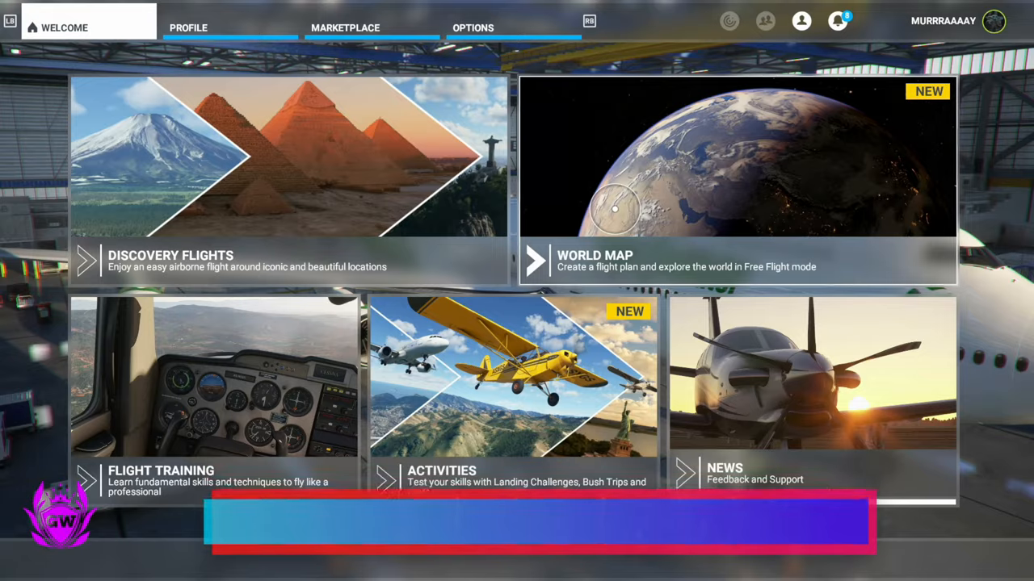
Step: Visit the Marketplace, then reach the Options screen listing General, Assistance and Controls options
click(345, 28)
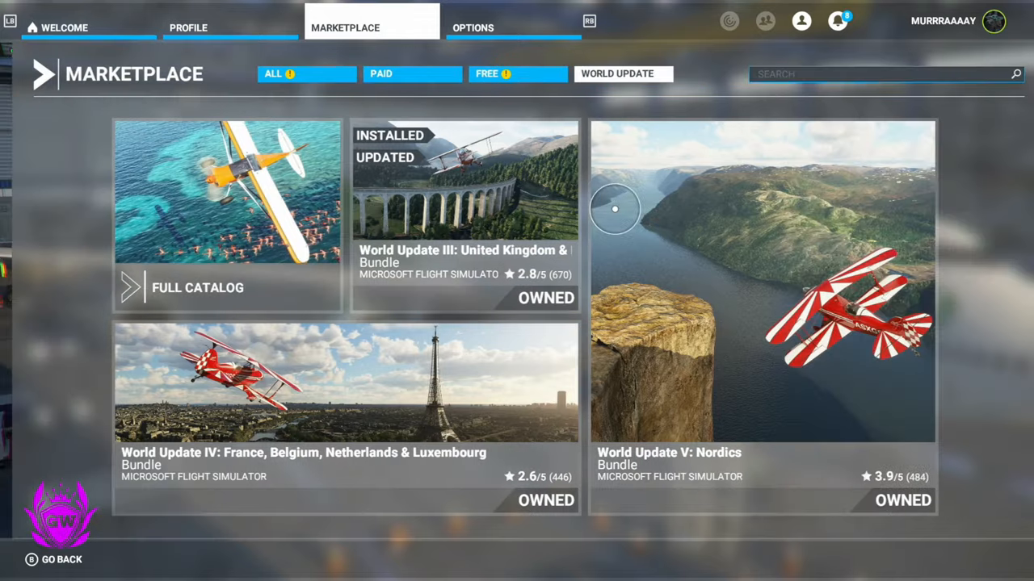
click(472, 27)
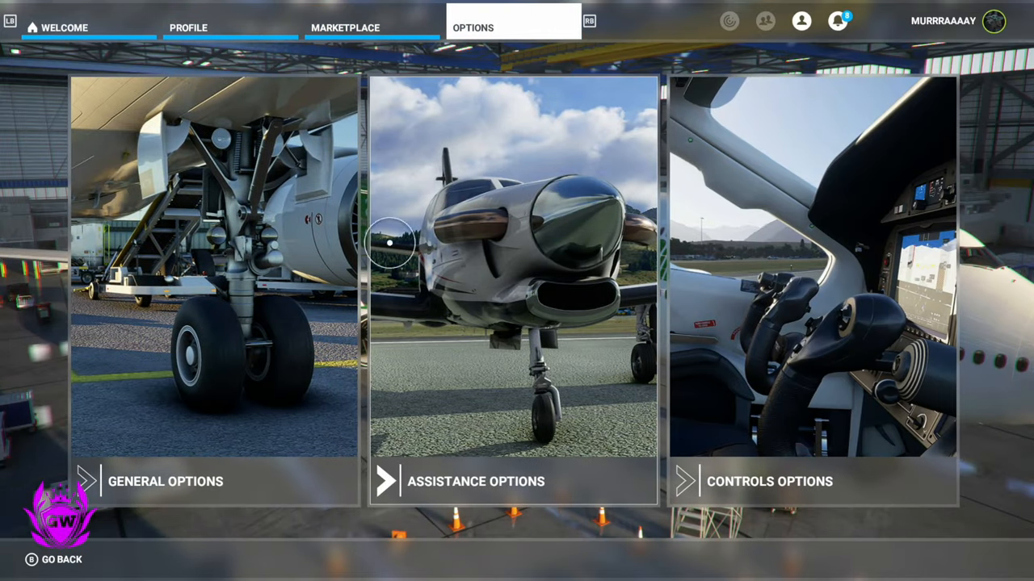